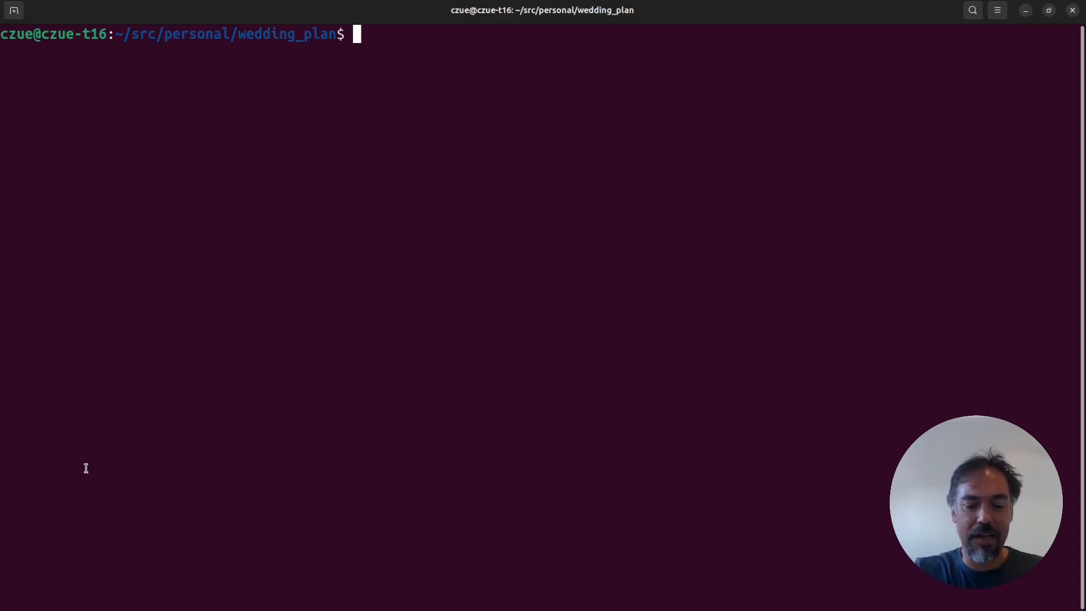
# - Run the npm build and webpack build scripts and start the Django dev server from the project root
pyautogui.write('npm run buil')
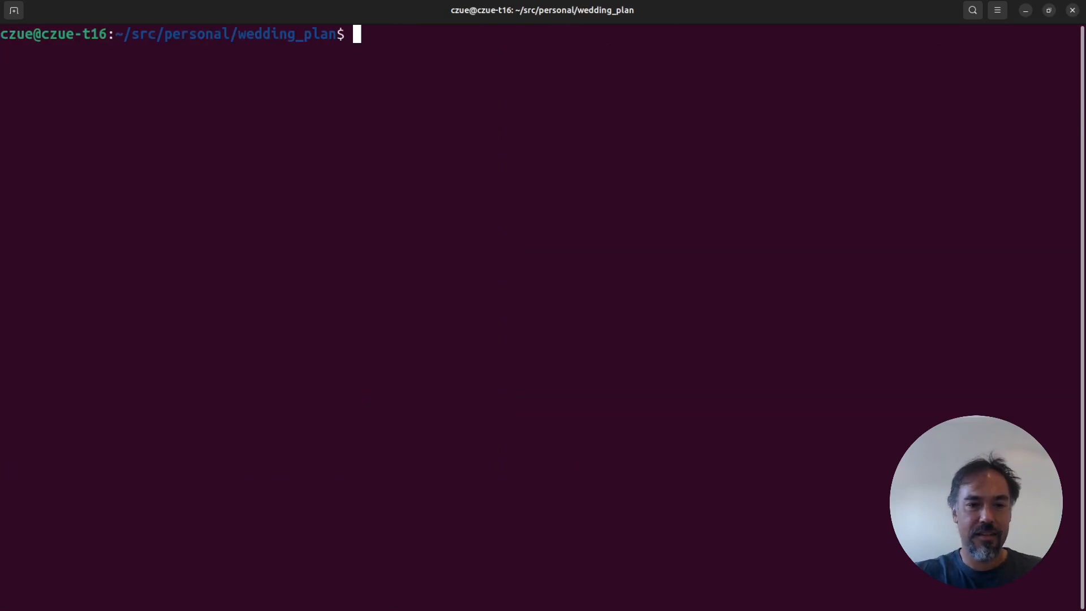
pyautogui.write('npm run build:')
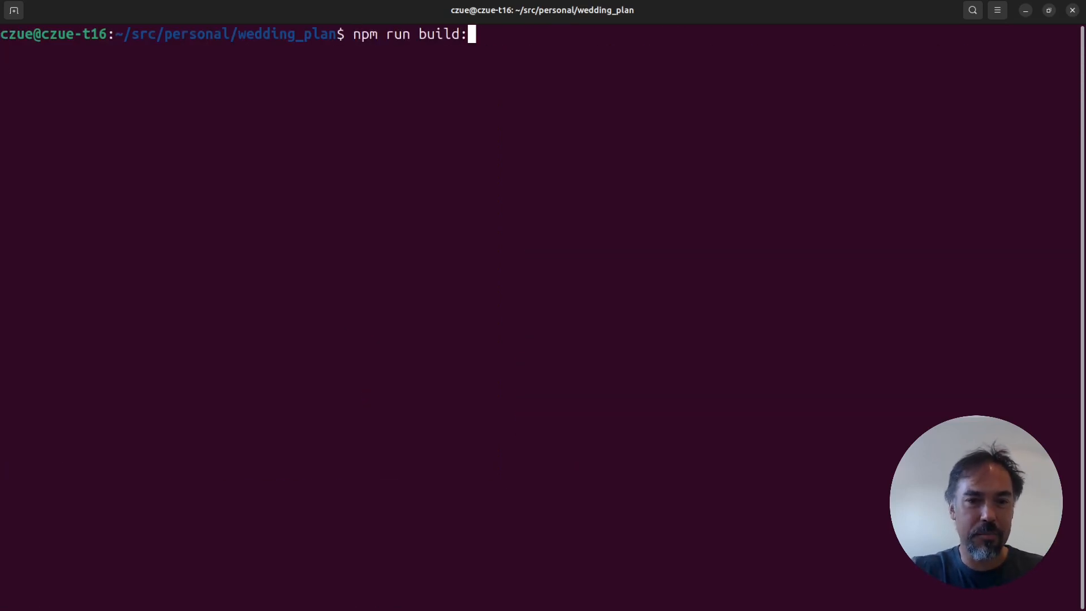
pyautogui.write('webpack')
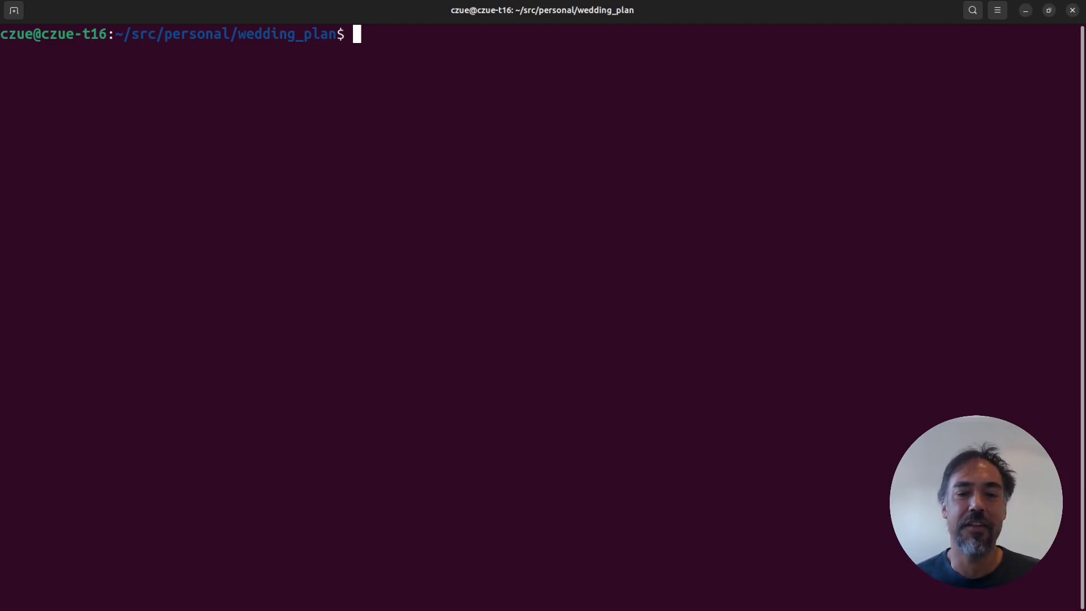
pyautogui.write('./manage.py runserver')
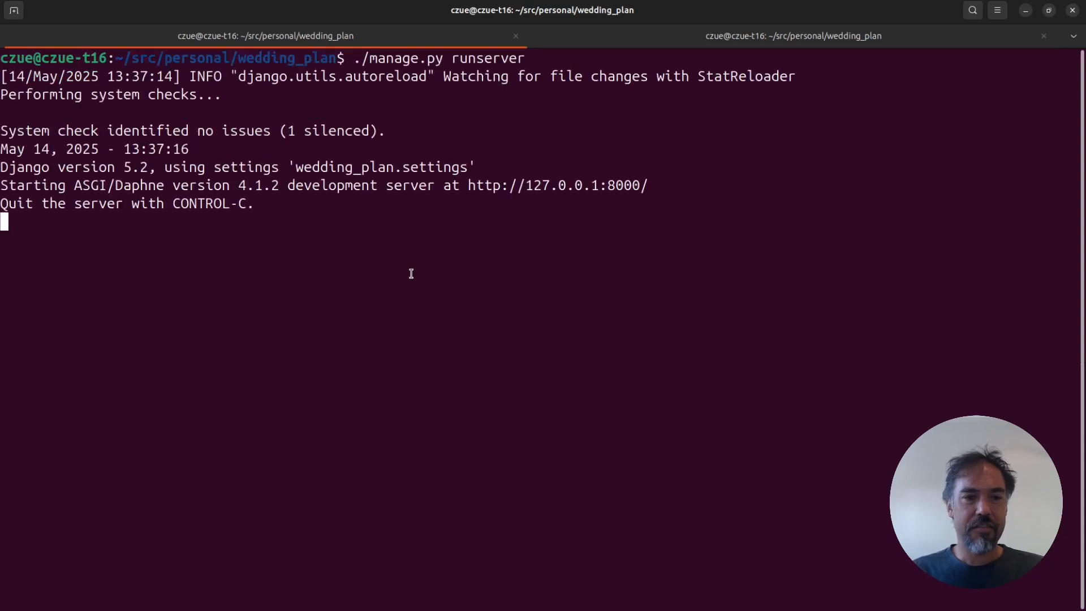
# - On the local chat stream page, send the message 'write me a poem' and get the poem reply
pyautogui.click(793, 36)
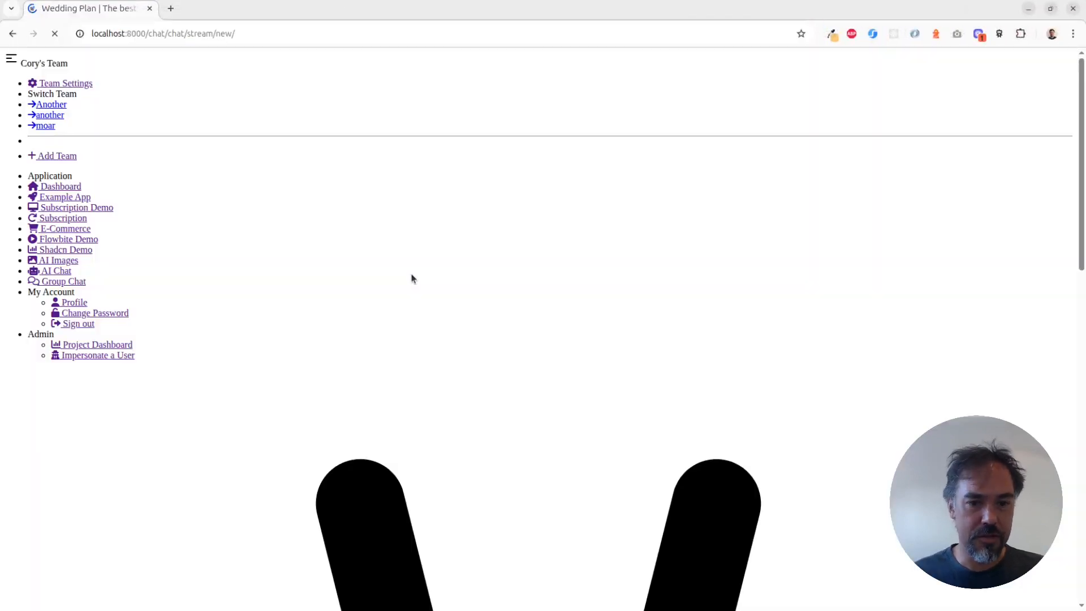
pyautogui.click(55, 271)
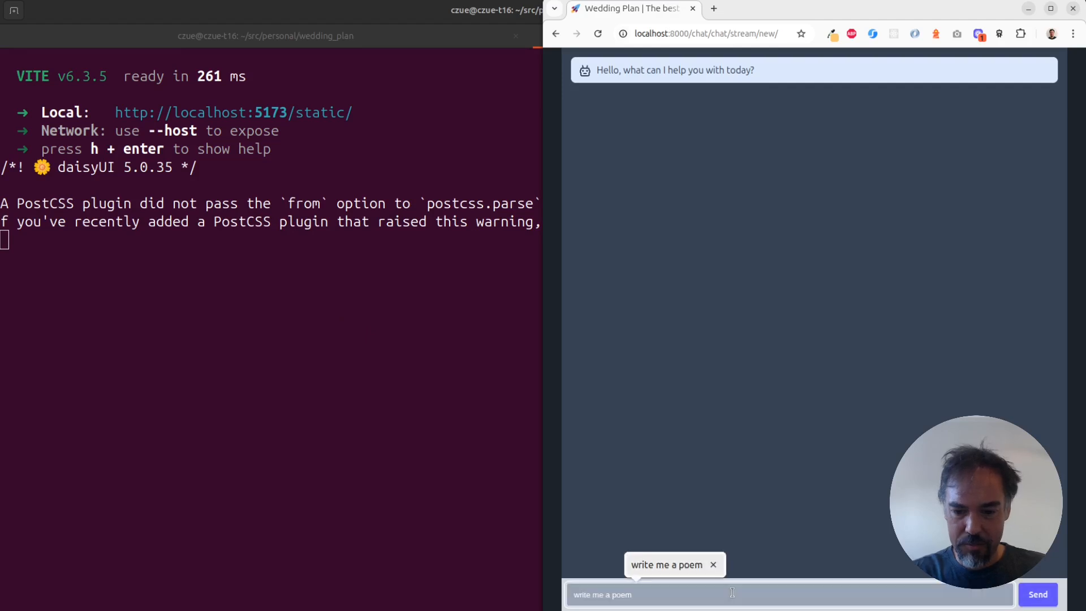
pyautogui.click(1037, 594)
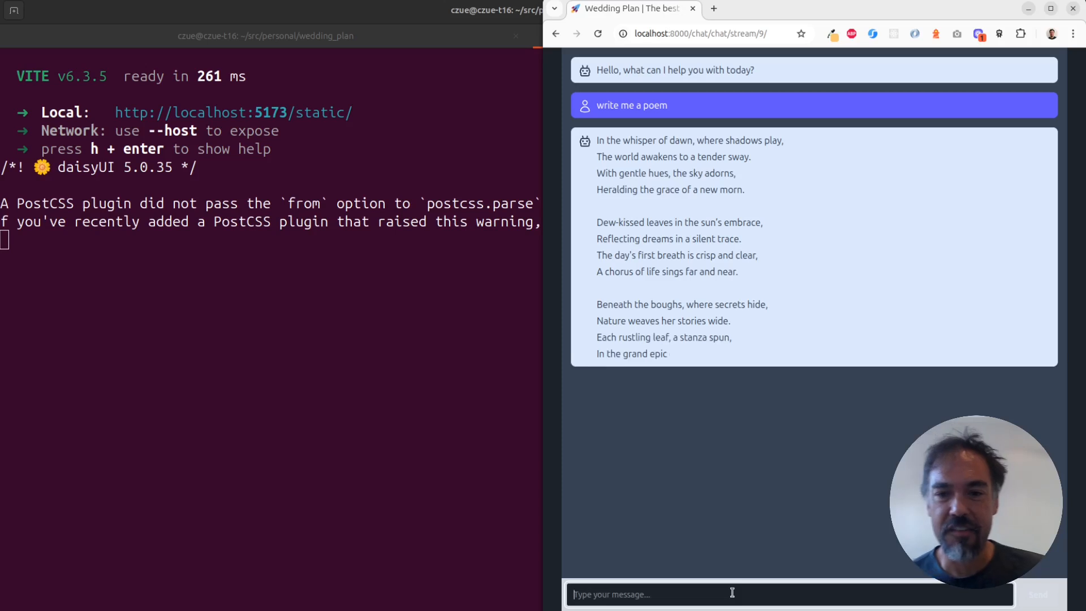
pyautogui.press('alt+Tab')
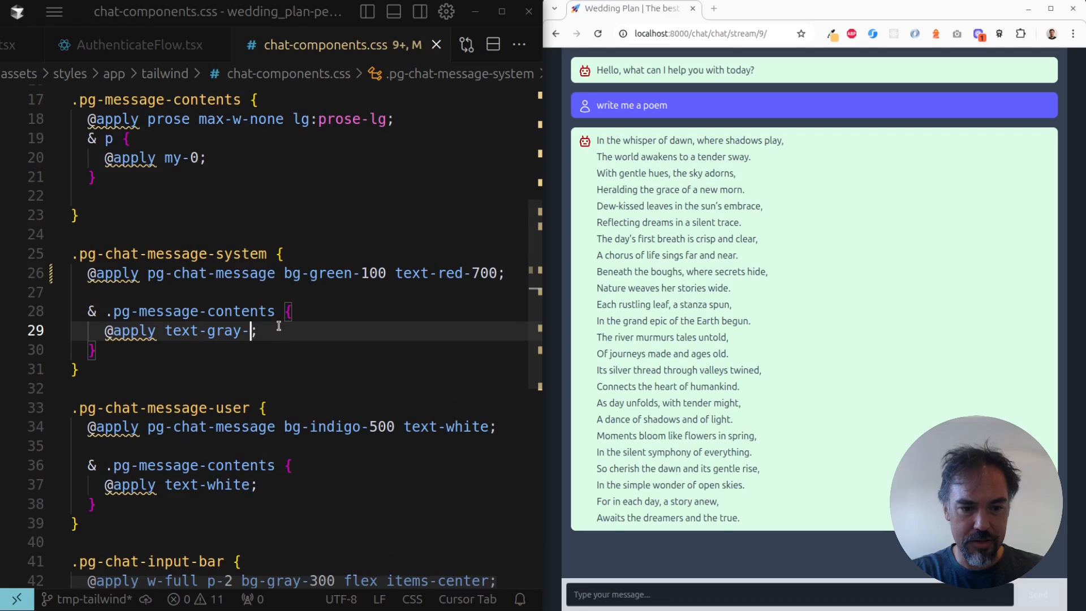
pyautogui.write('red-700')
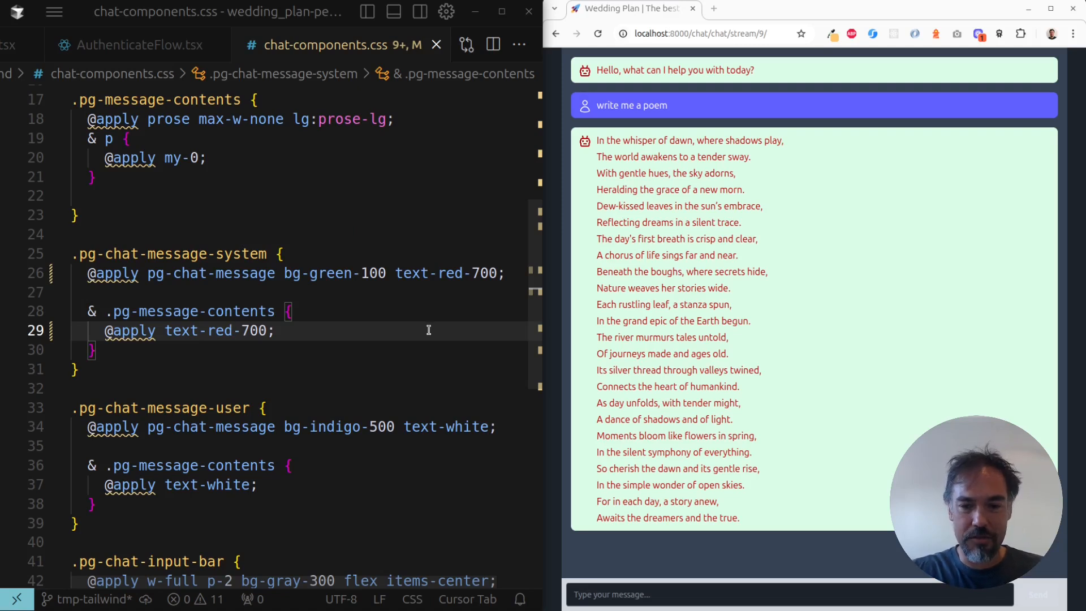
# - Change line 29 of chat-components.css to text-orange-700, then text-yellow-700, and save for HMR
pyautogui.write('orange')
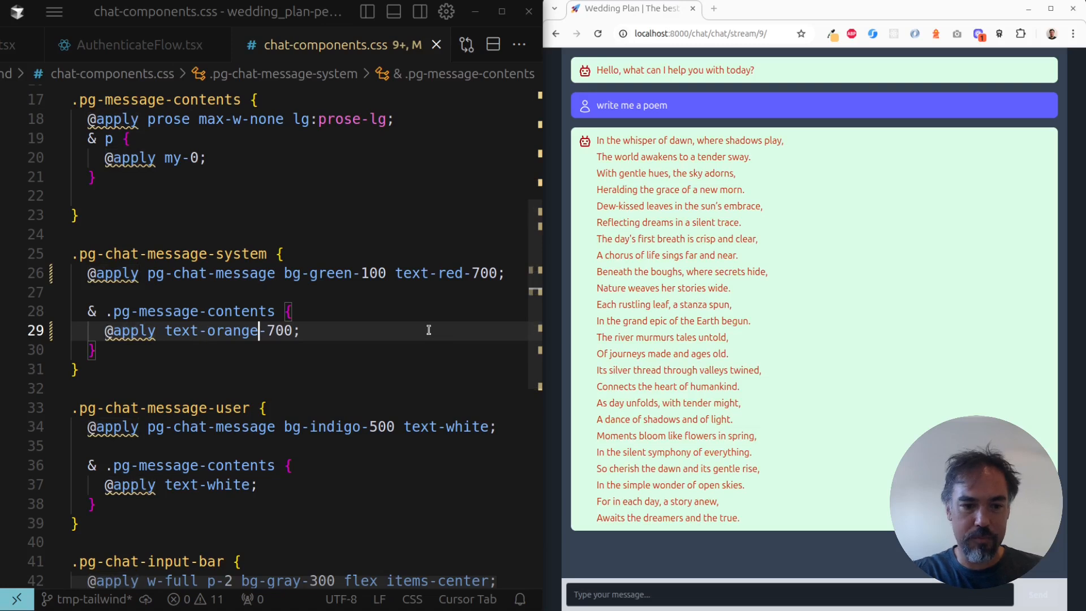
pyautogui.write('yellow')
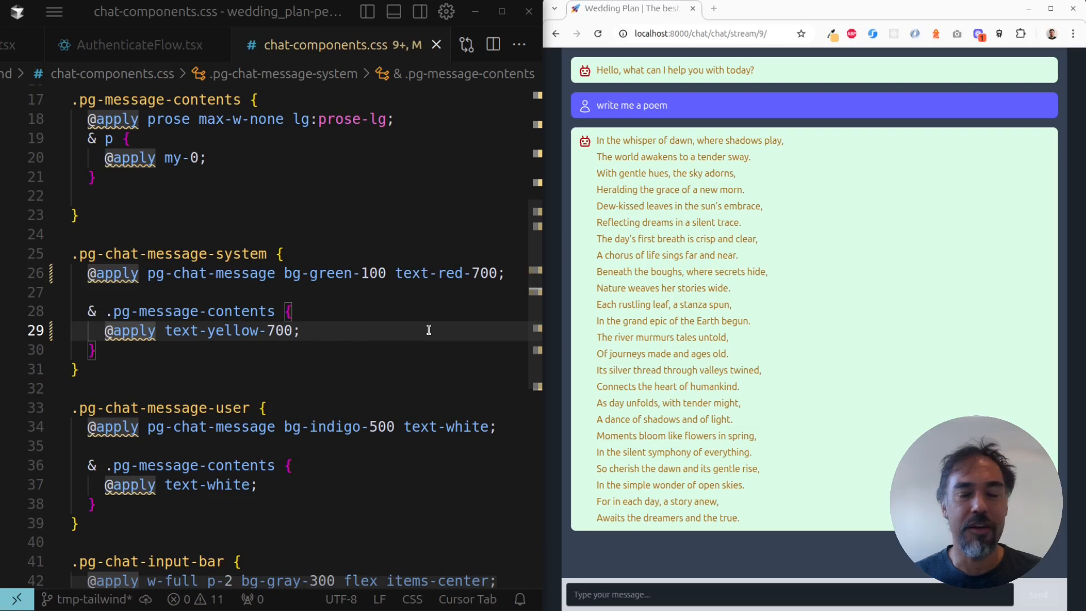
pyautogui.moveTo(921, 287)
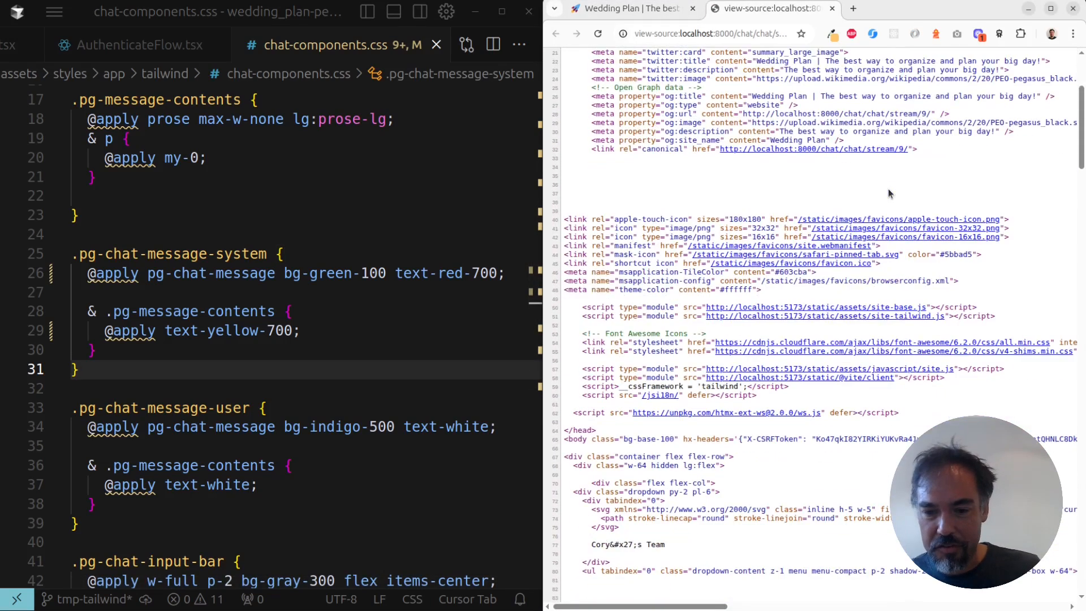
# - Scroll the chat page source to the <script type="module"> tags pointing at localhost:5173
pyautogui.scroll(-3)
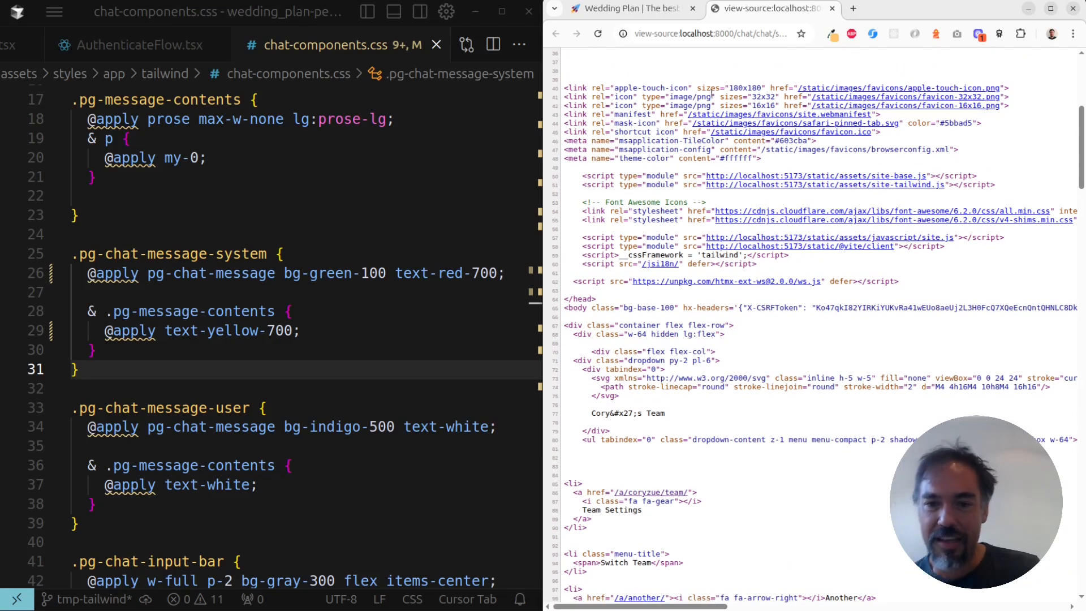
pyautogui.moveTo(713, 123)
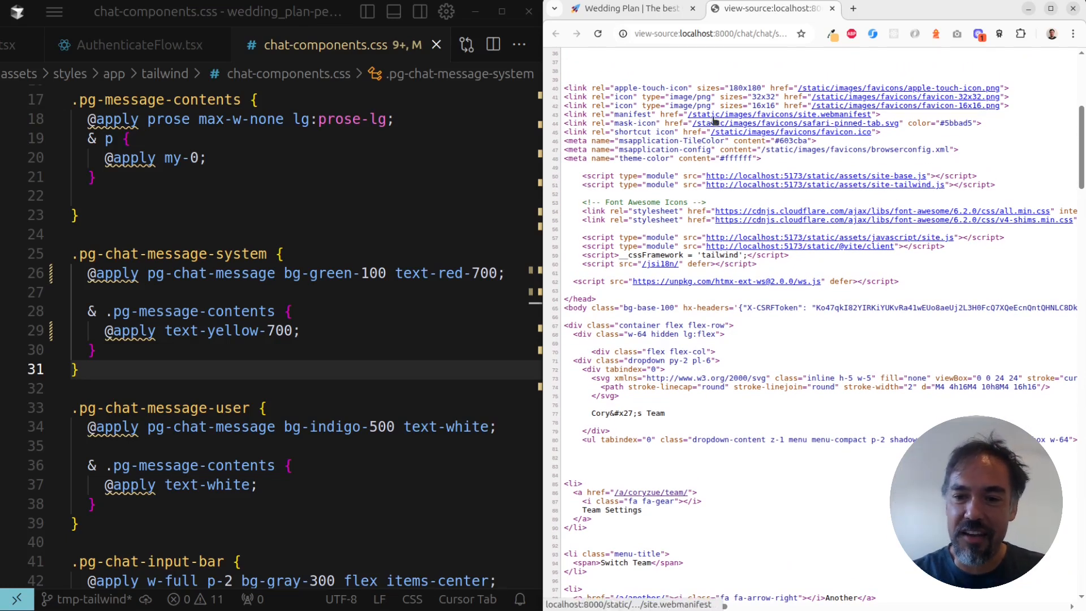
pyautogui.moveTo(810, 187)
pyautogui.write('github.com/')
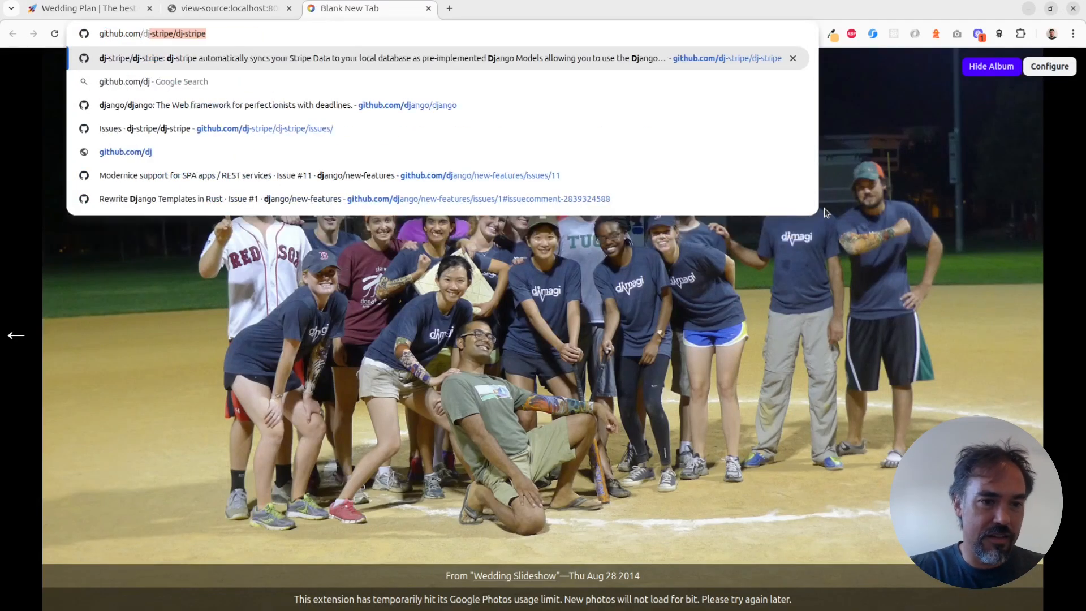
# - Scroll the django-vite GitHub README to its Dev Mode and Template tags sections
pyautogui.write('djobs.dev')
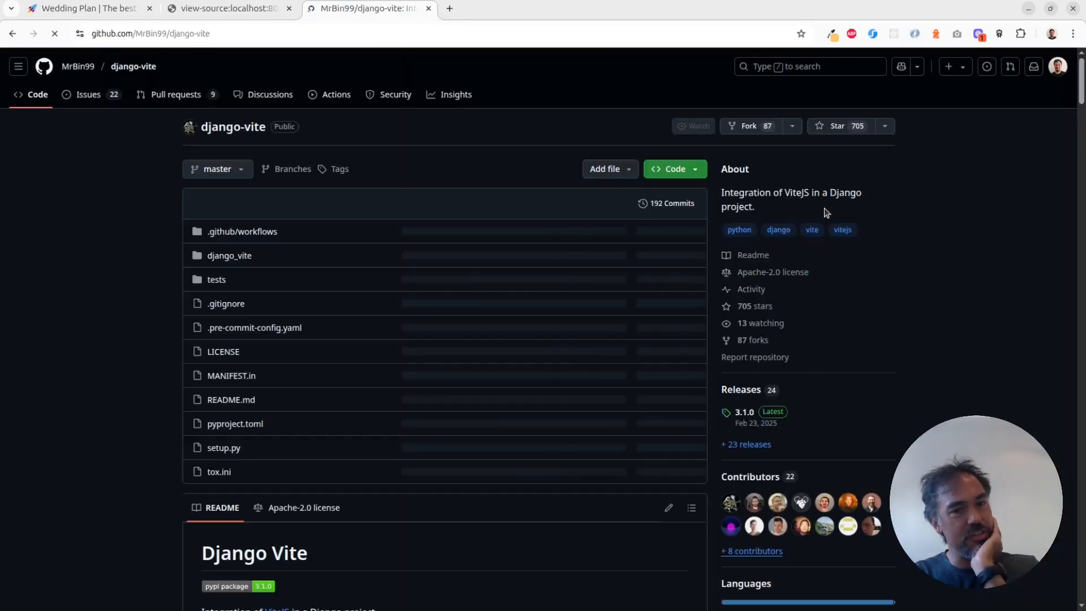
pyautogui.scroll(-3)
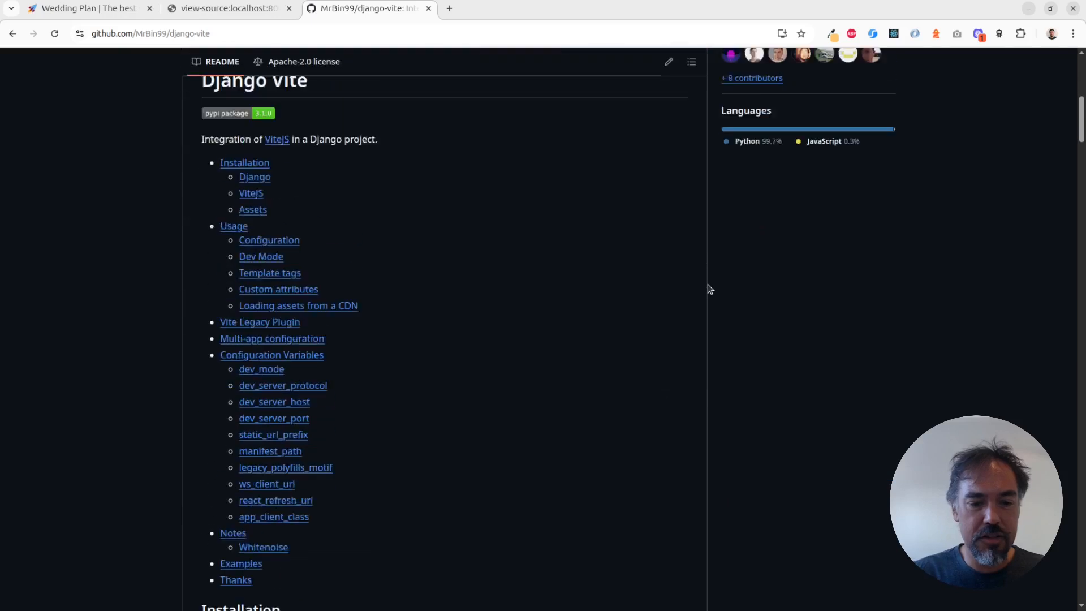
pyautogui.scroll(-3)
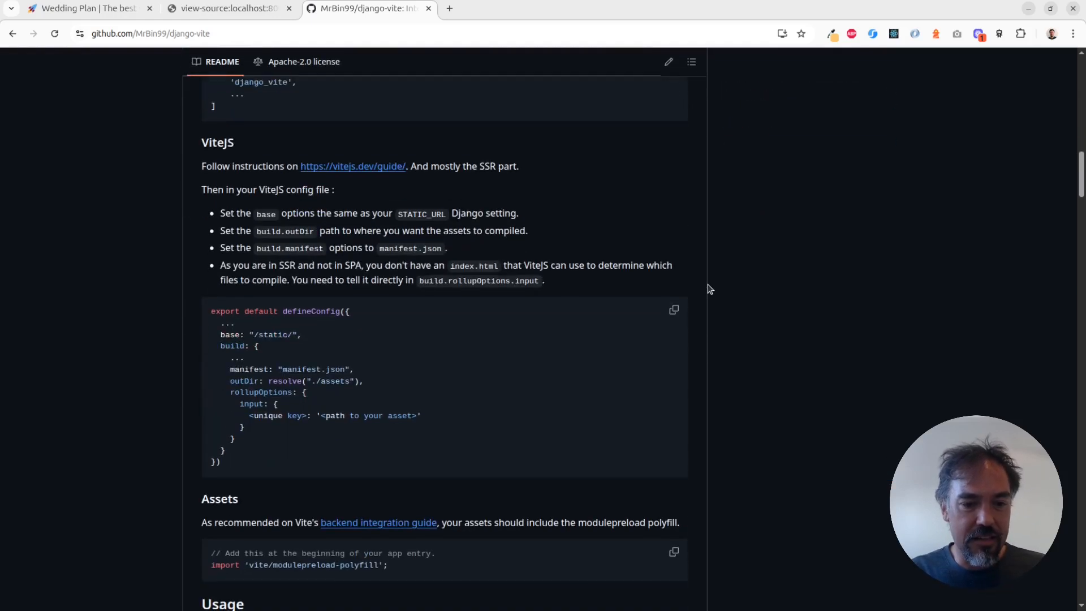
pyautogui.press('alt+tab')
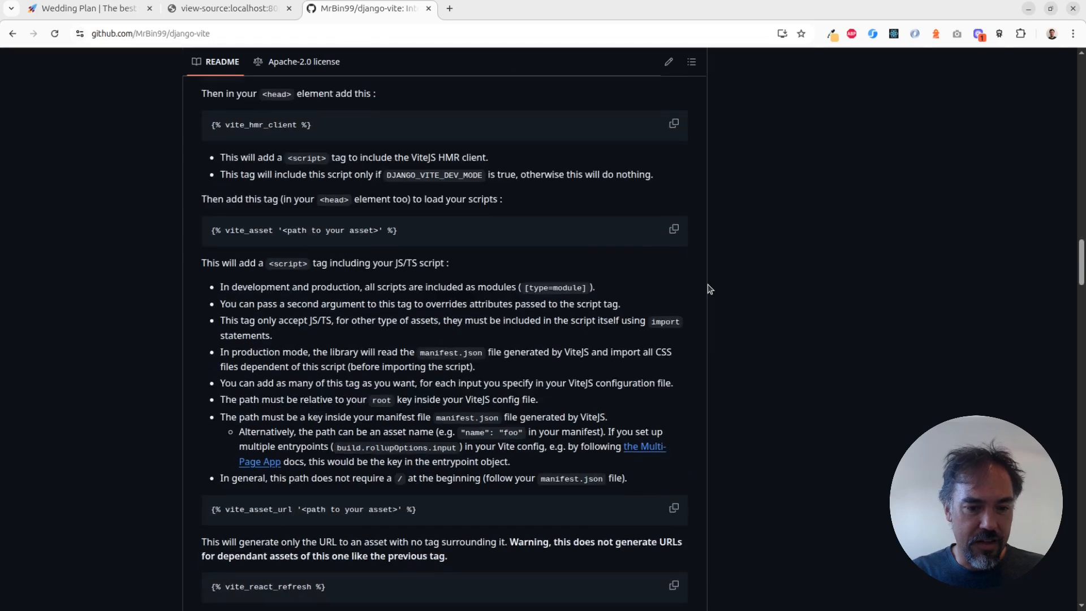
pyautogui.scroll(3)
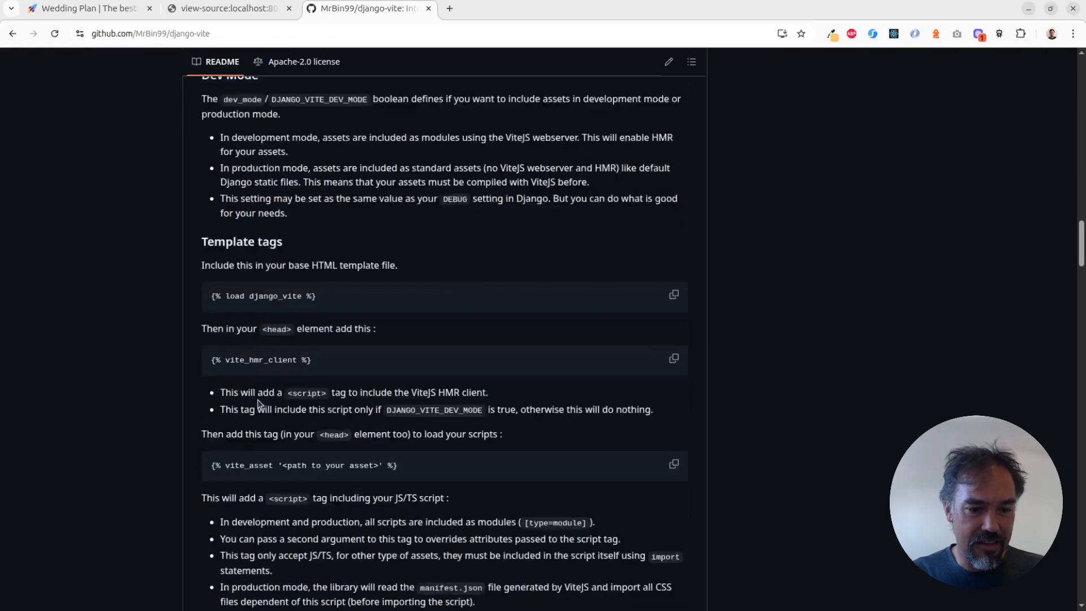
pyautogui.scroll(-3)
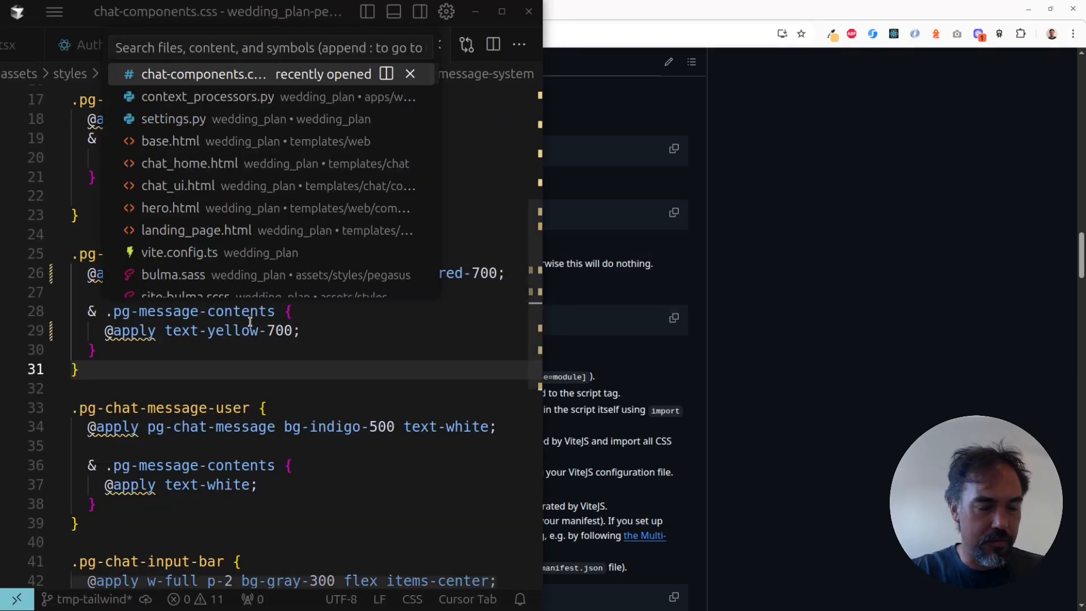
# - Quick-open base.html with its vite_asset tags, then look up the site-base.js asset file
pyautogui.write('base')
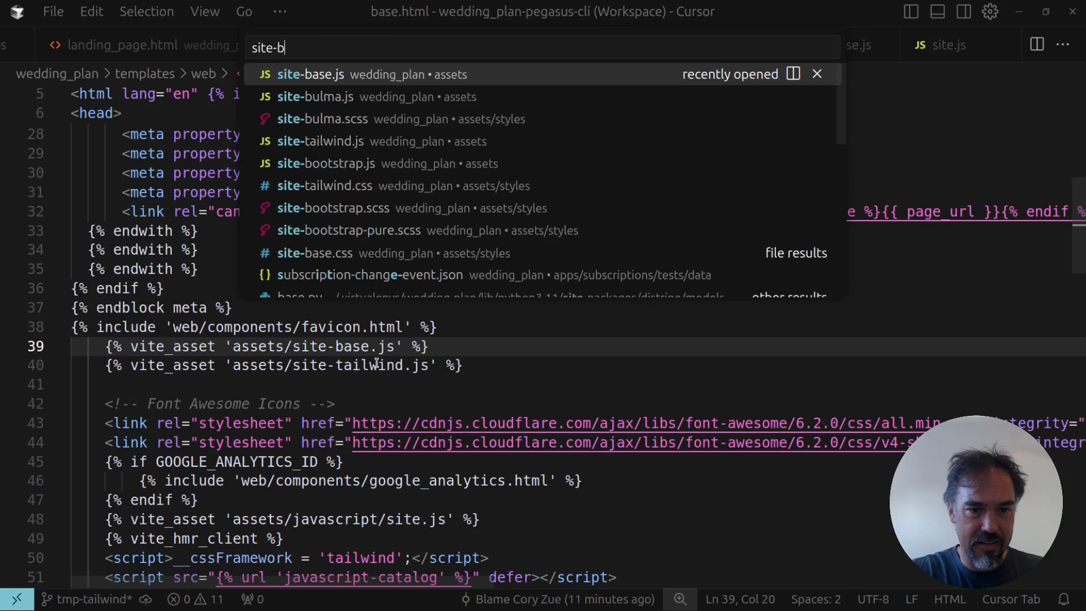
pyautogui.click(310, 75)
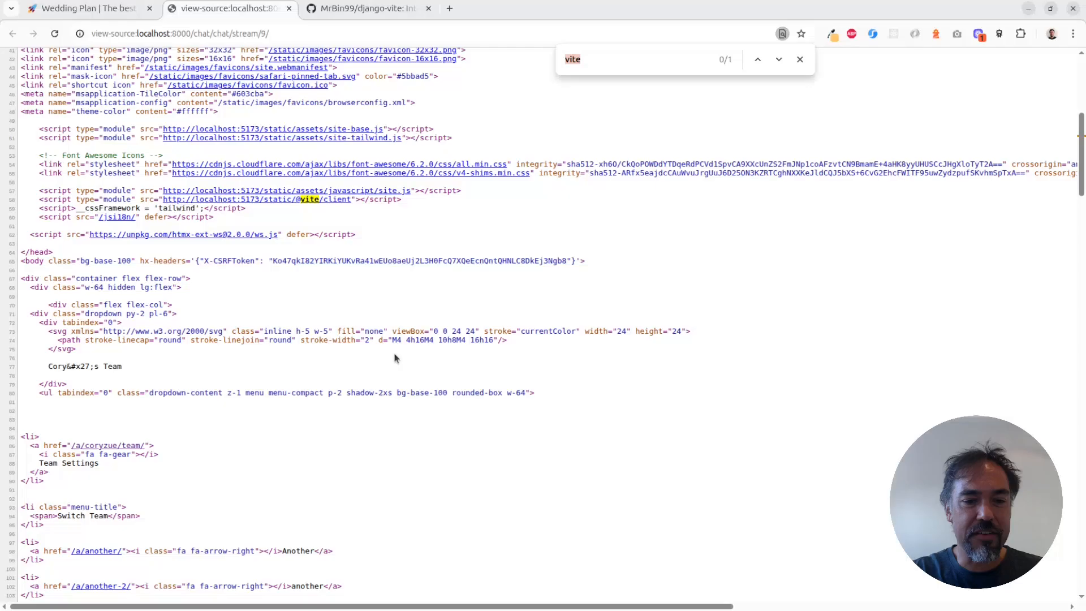
pyautogui.moveTo(261, 138)
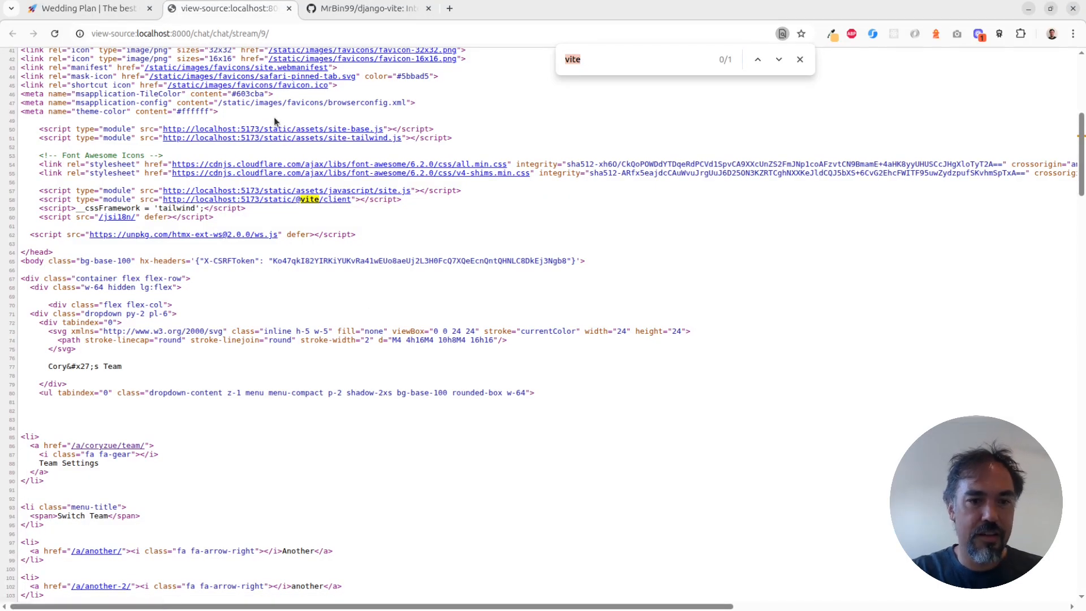
# - Switch from the chat page source search for 'vite' back to the code editor
pyautogui.press('alt+Tab')
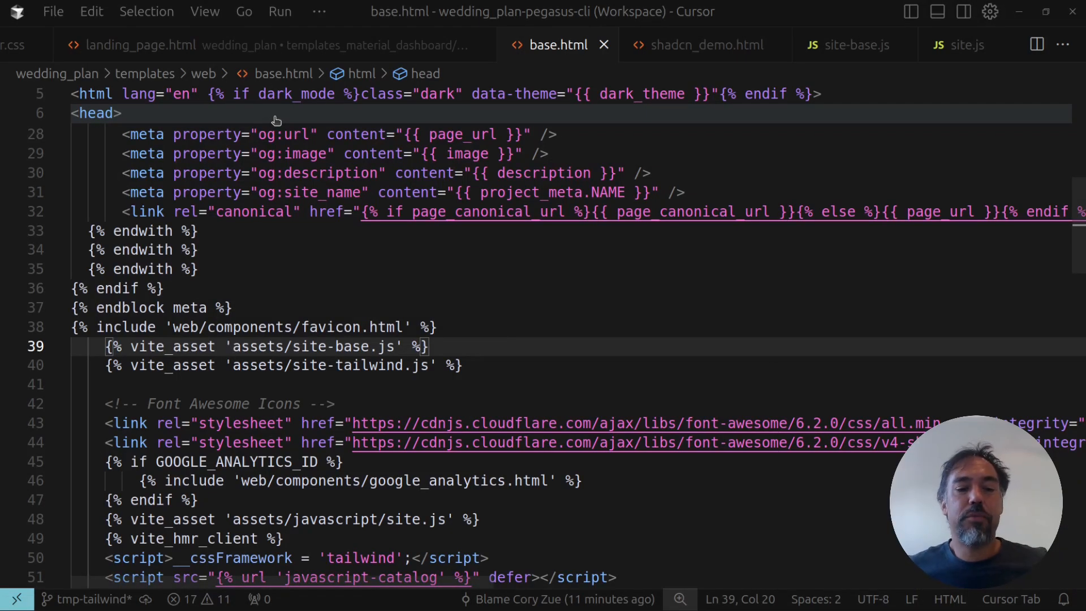
# - Quick-open settings.py by searching 'set'
pyautogui.write('set')
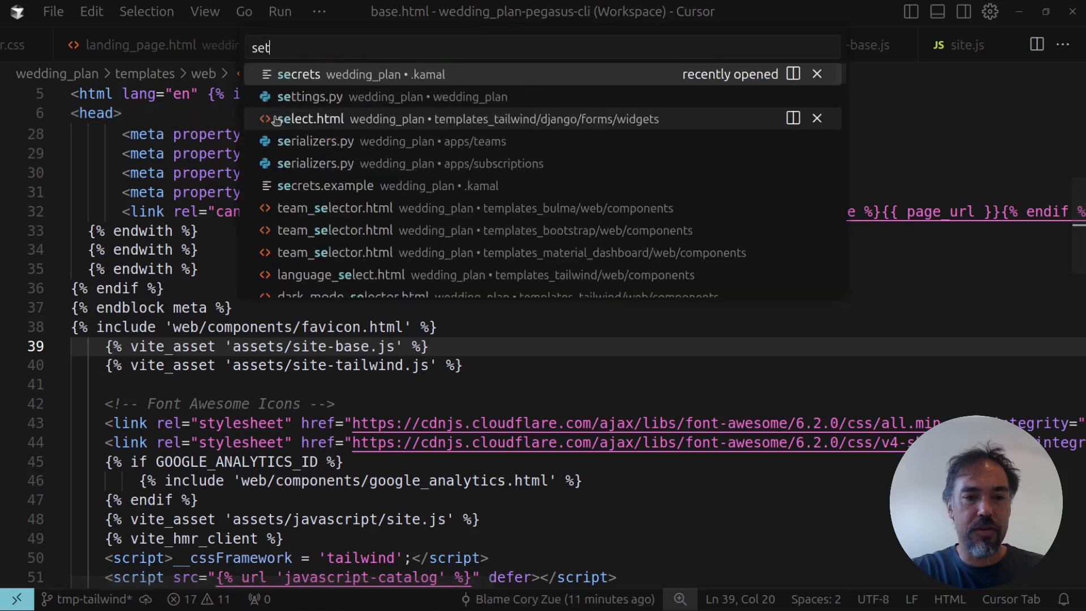
pyautogui.click(312, 96)
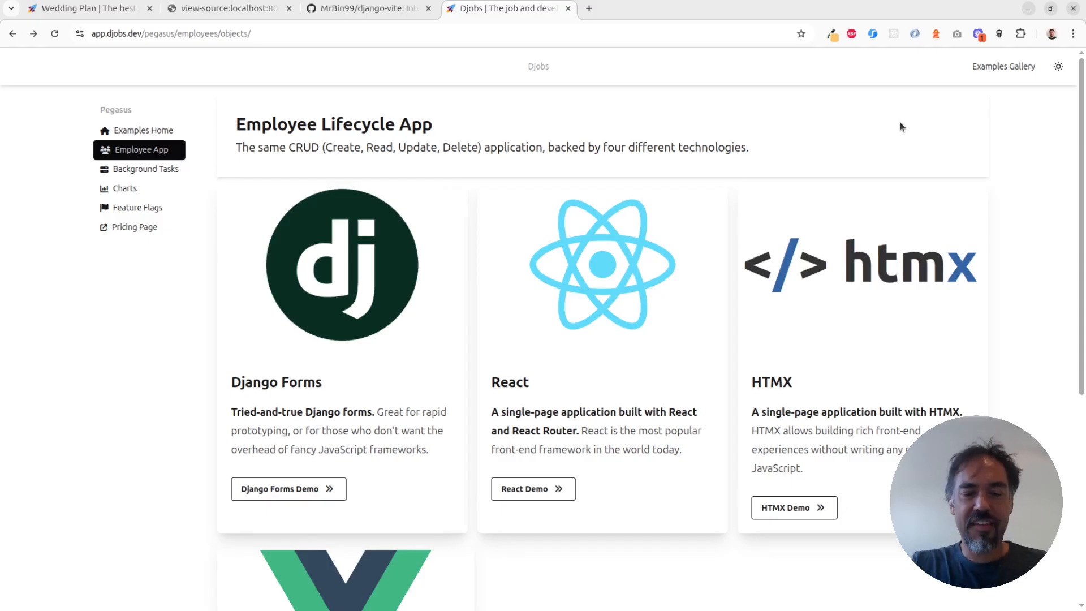
pyautogui.moveTo(730, 165)
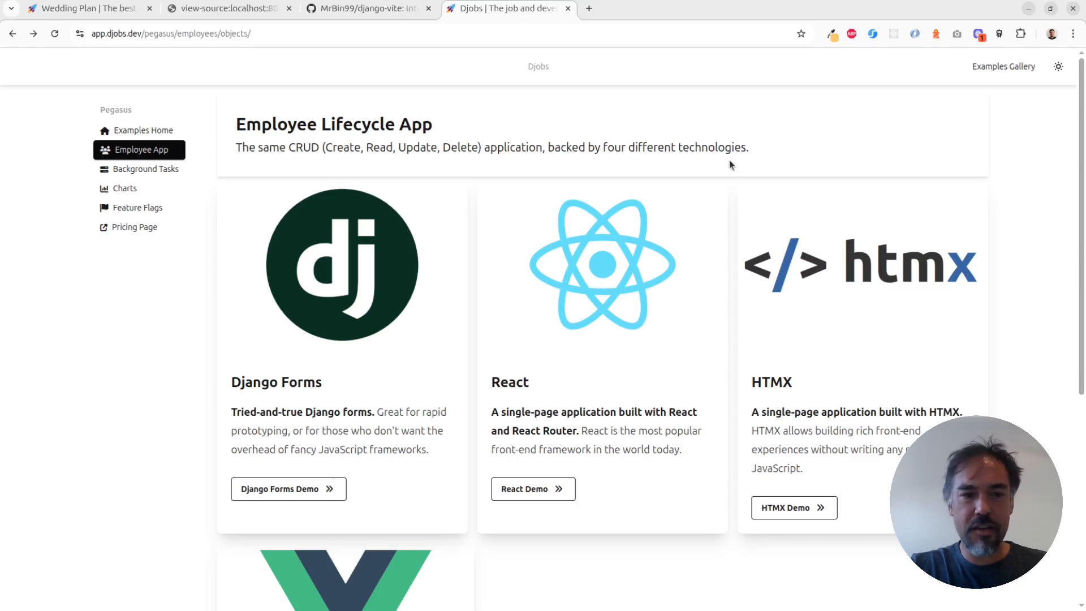
# - In the Djobs React employee demo, edit Pam's record to salary 92000 and save it
pyautogui.click(277, 33)
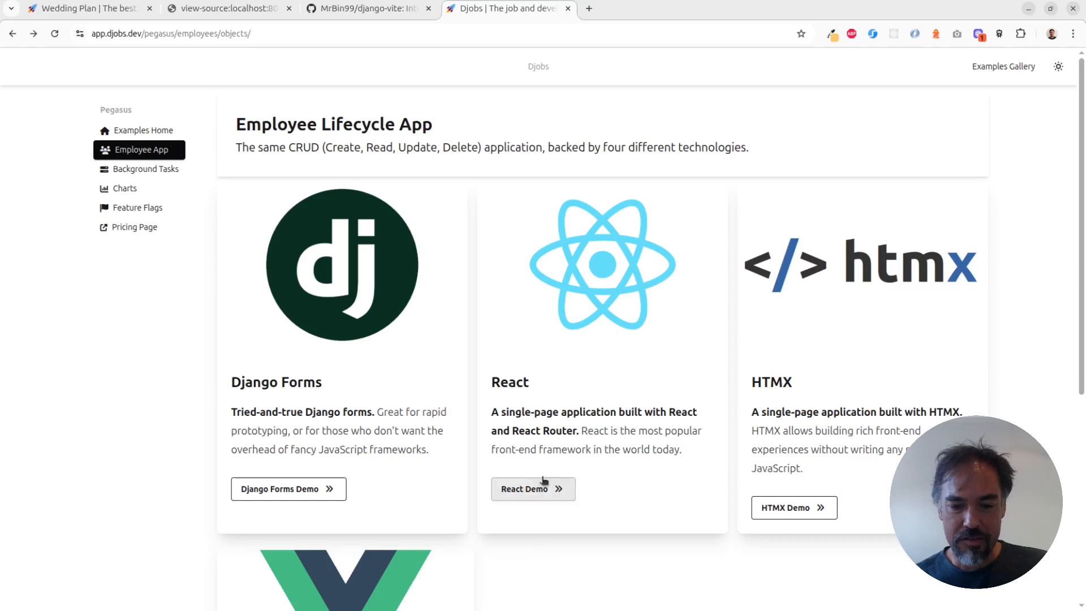
pyautogui.click(533, 488)
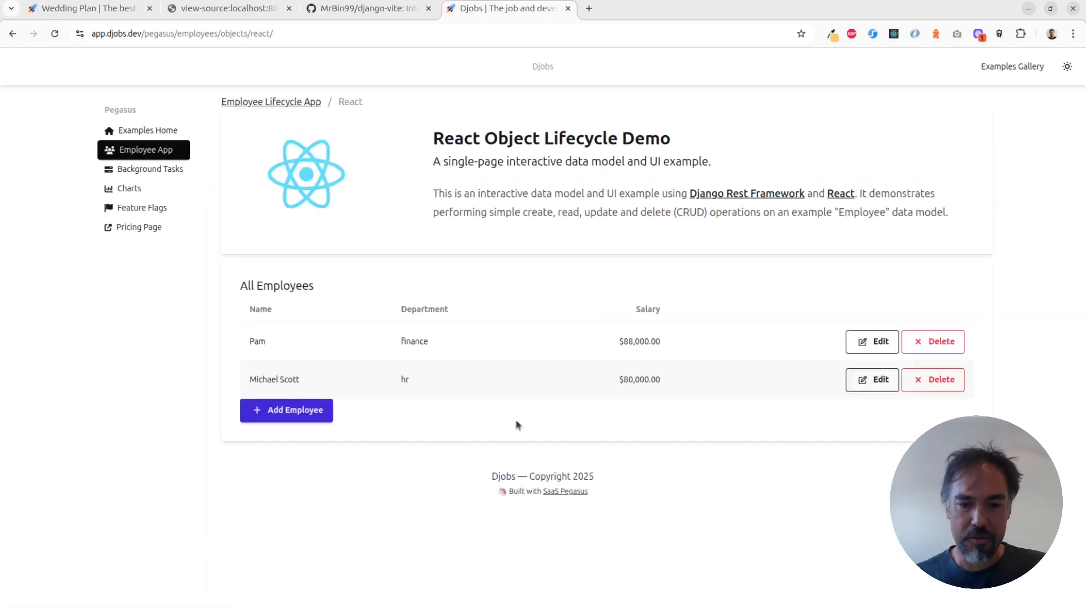
pyautogui.moveTo(878, 325)
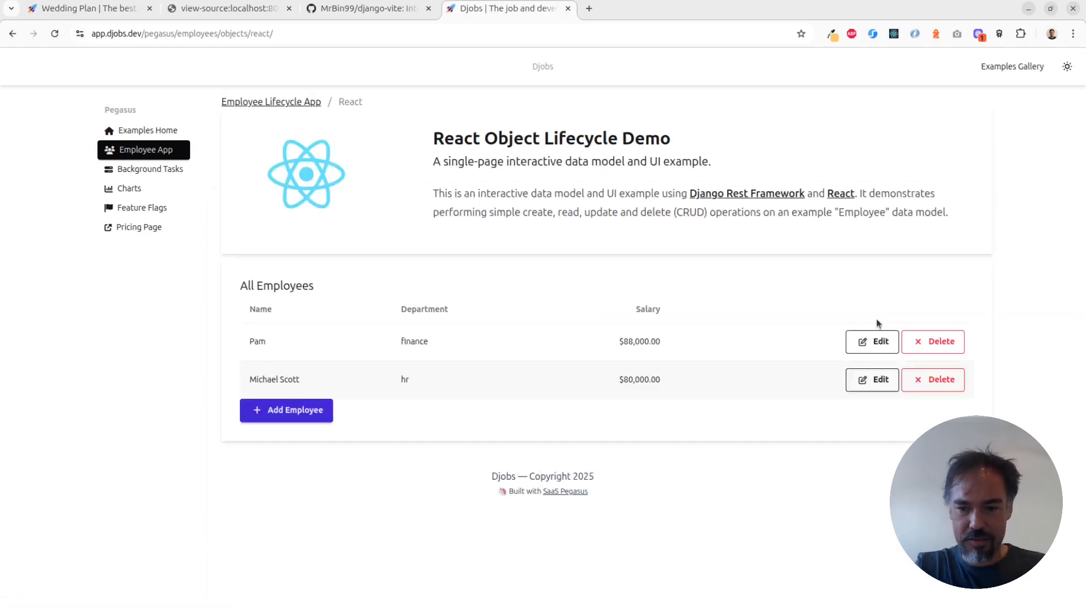
pyautogui.click(873, 341)
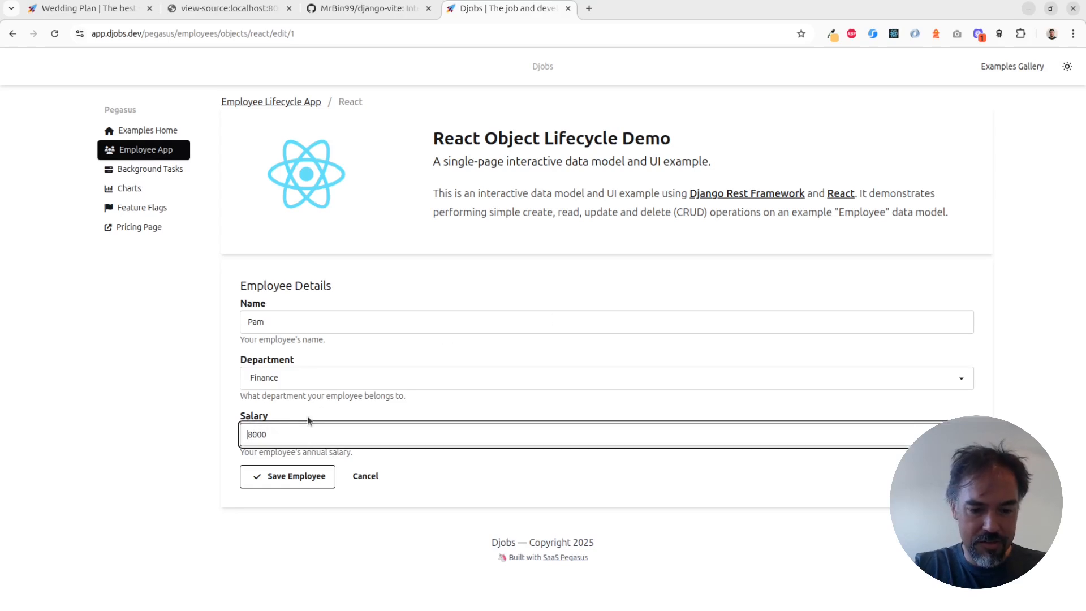
pyautogui.write('92000')
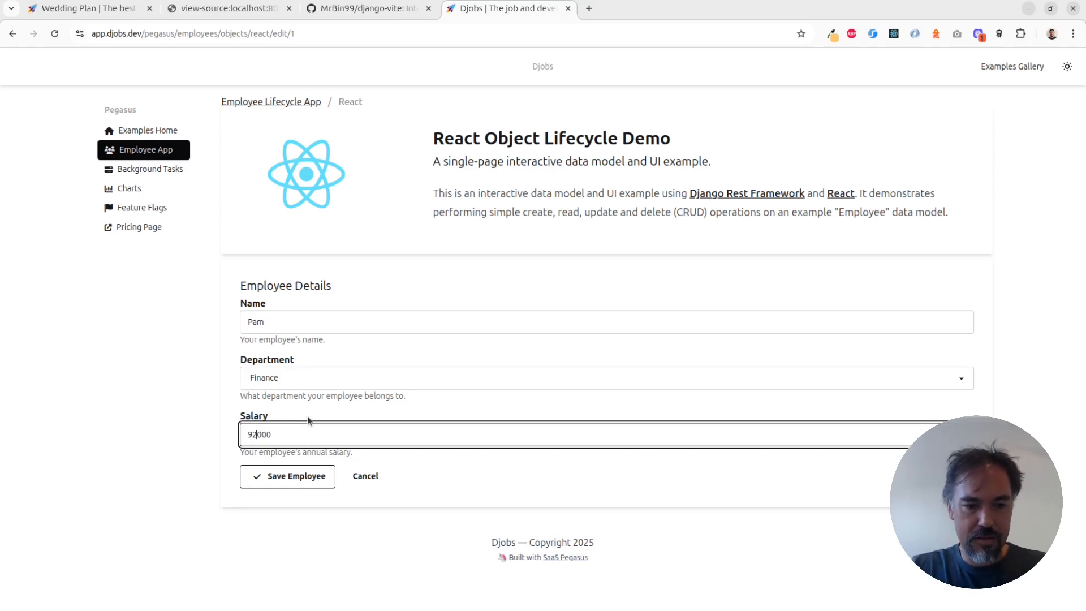
pyautogui.click(287, 476)
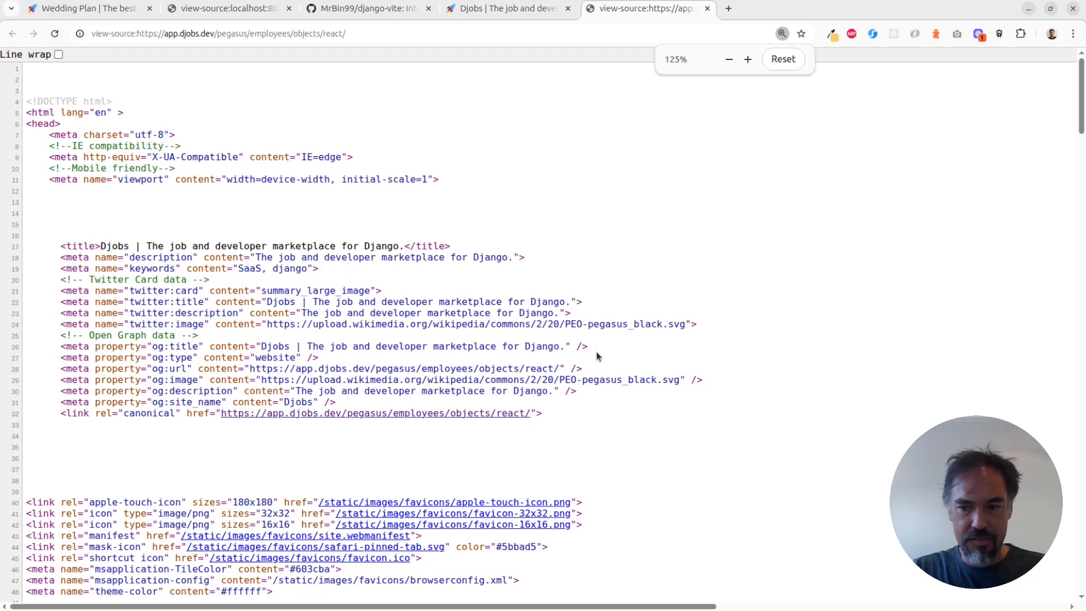
# - Scroll the React demo page source to the react-object-lifecycle-bundle module script and its modulepreload links
pyautogui.scroll(-3)
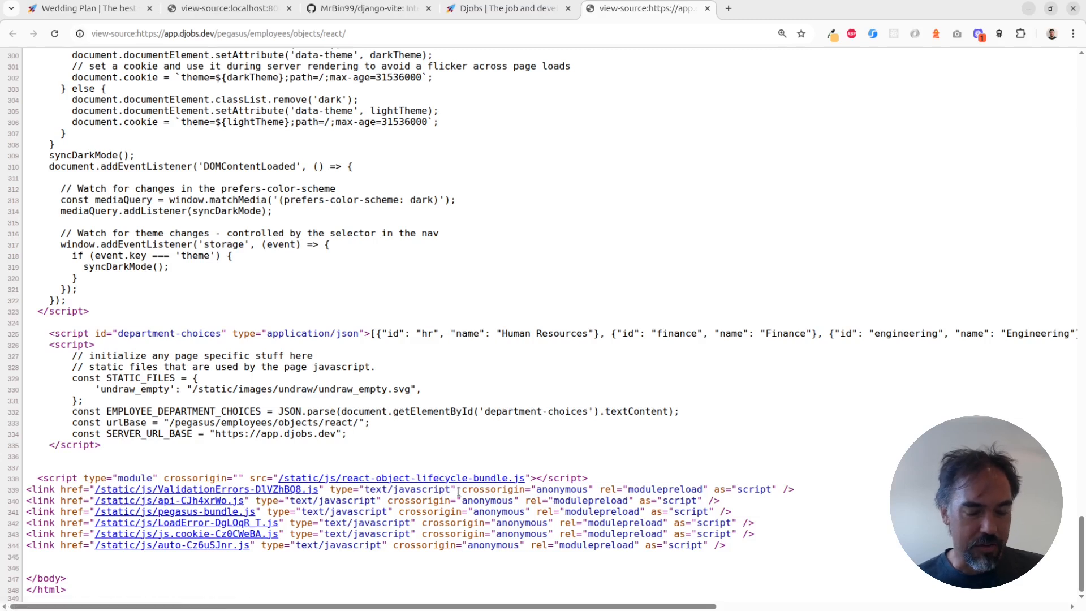
pyautogui.moveTo(469, 511)
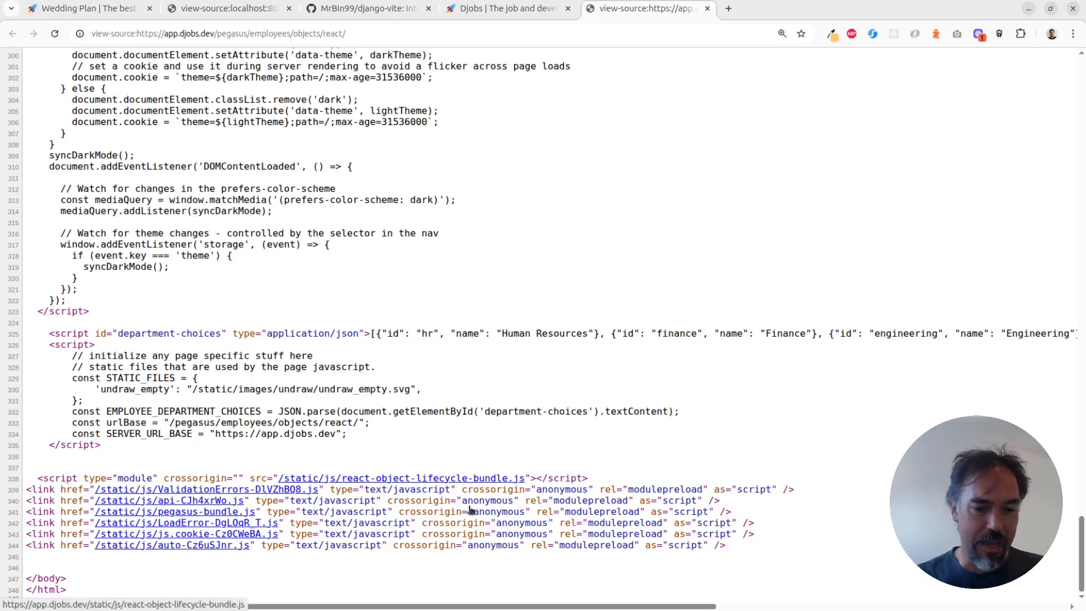
pyautogui.moveTo(215, 500)
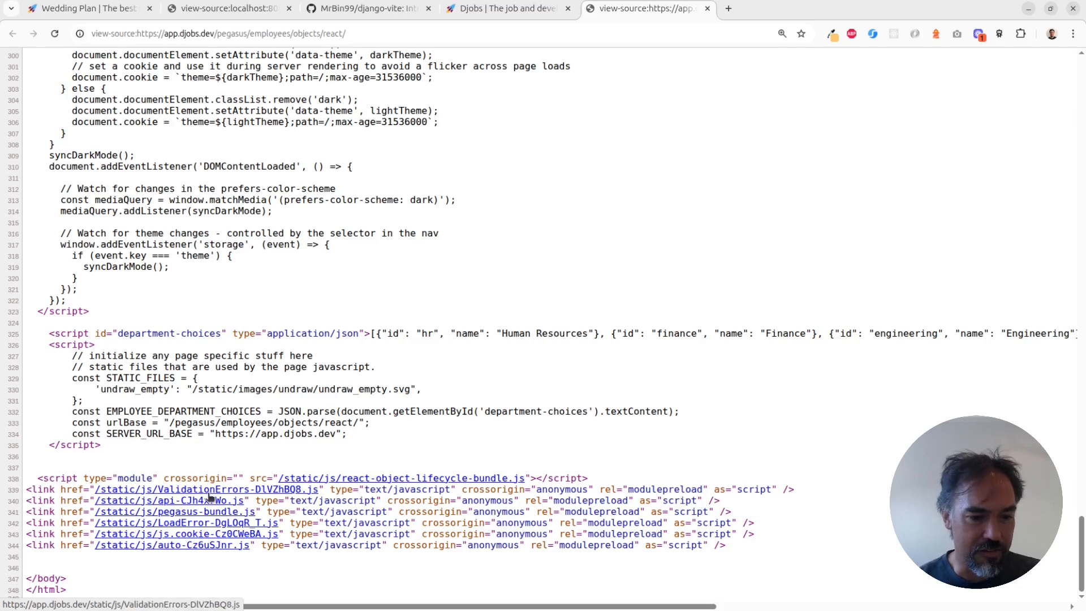
pyautogui.moveTo(194, 533)
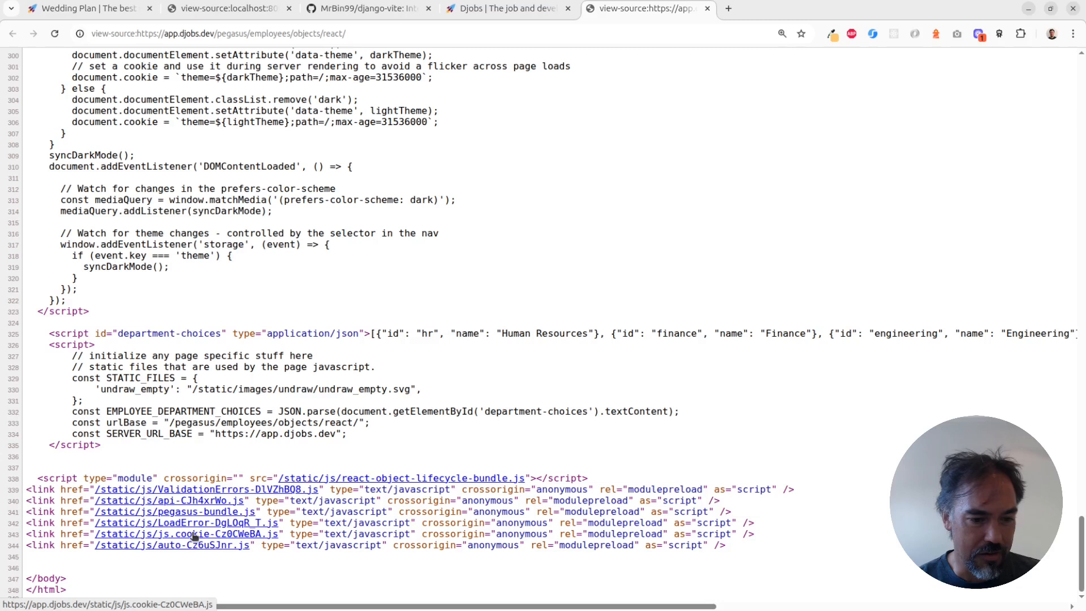